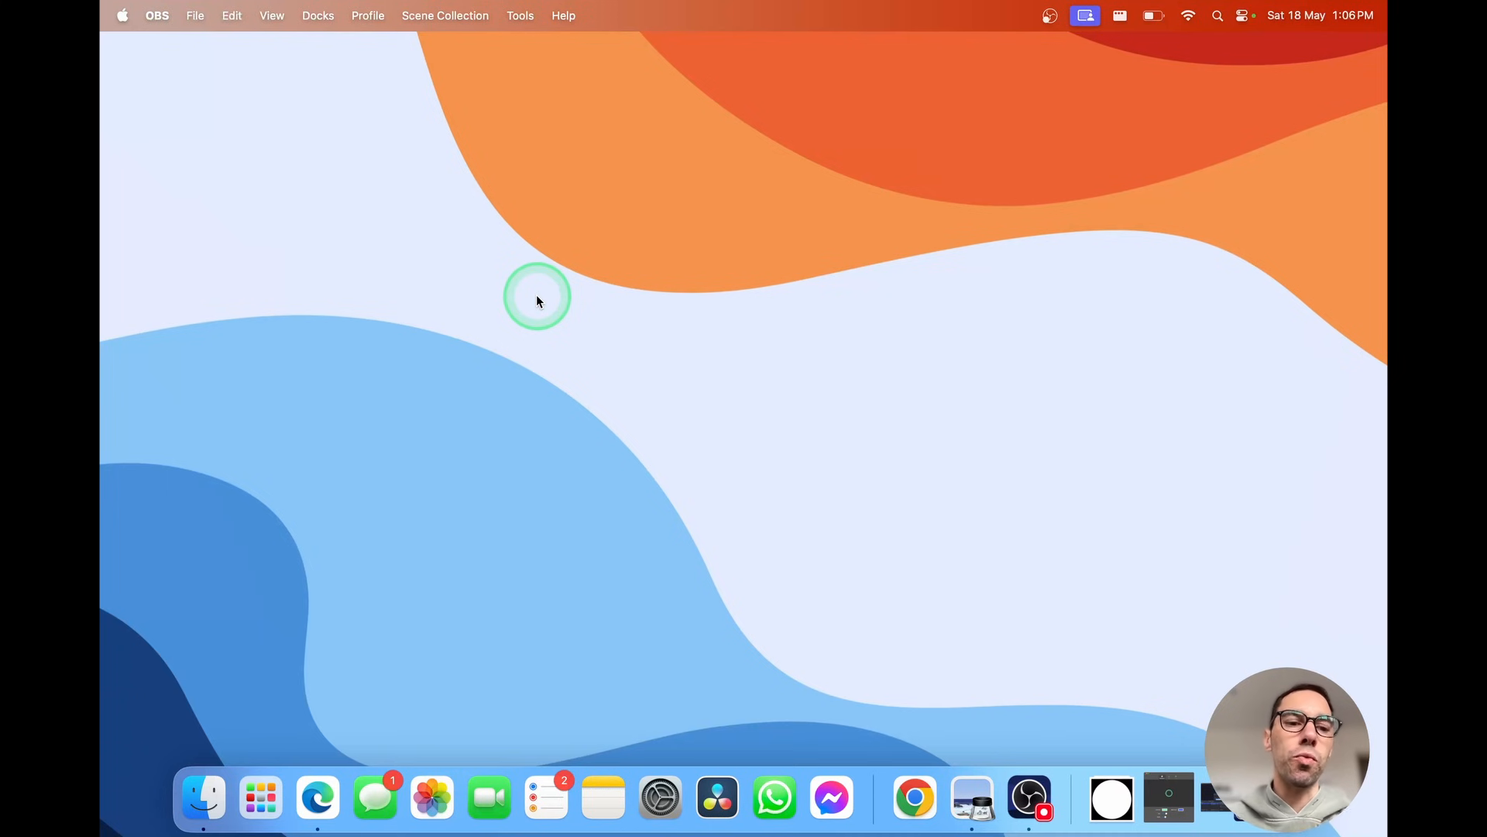
# Switch to Finder from the Dock
pyautogui.click(202, 798)
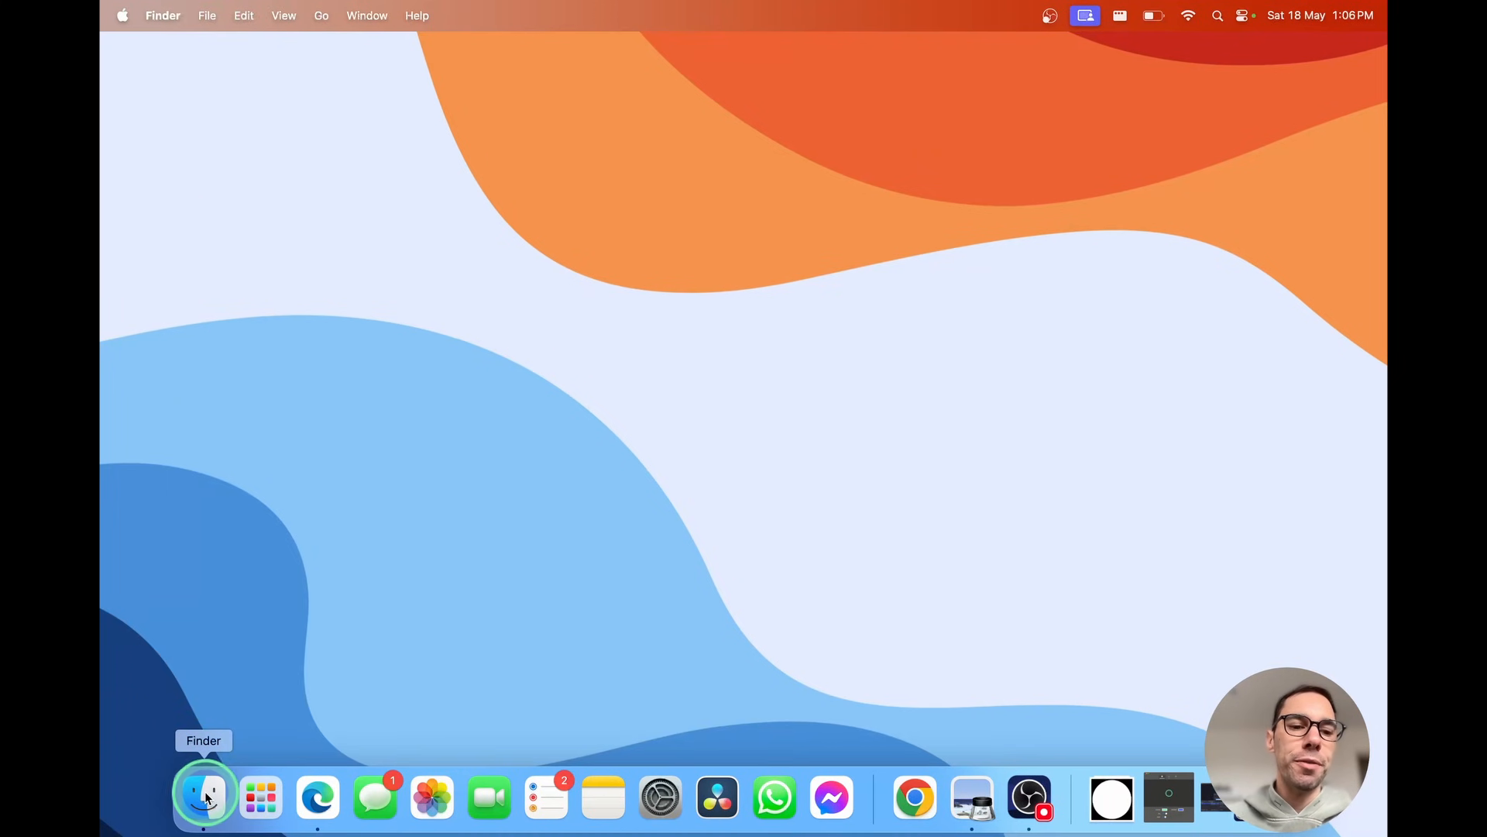
# Show Recent files and bring up the context menu for IMG_7682.HEIC
pyautogui.click(203, 793)
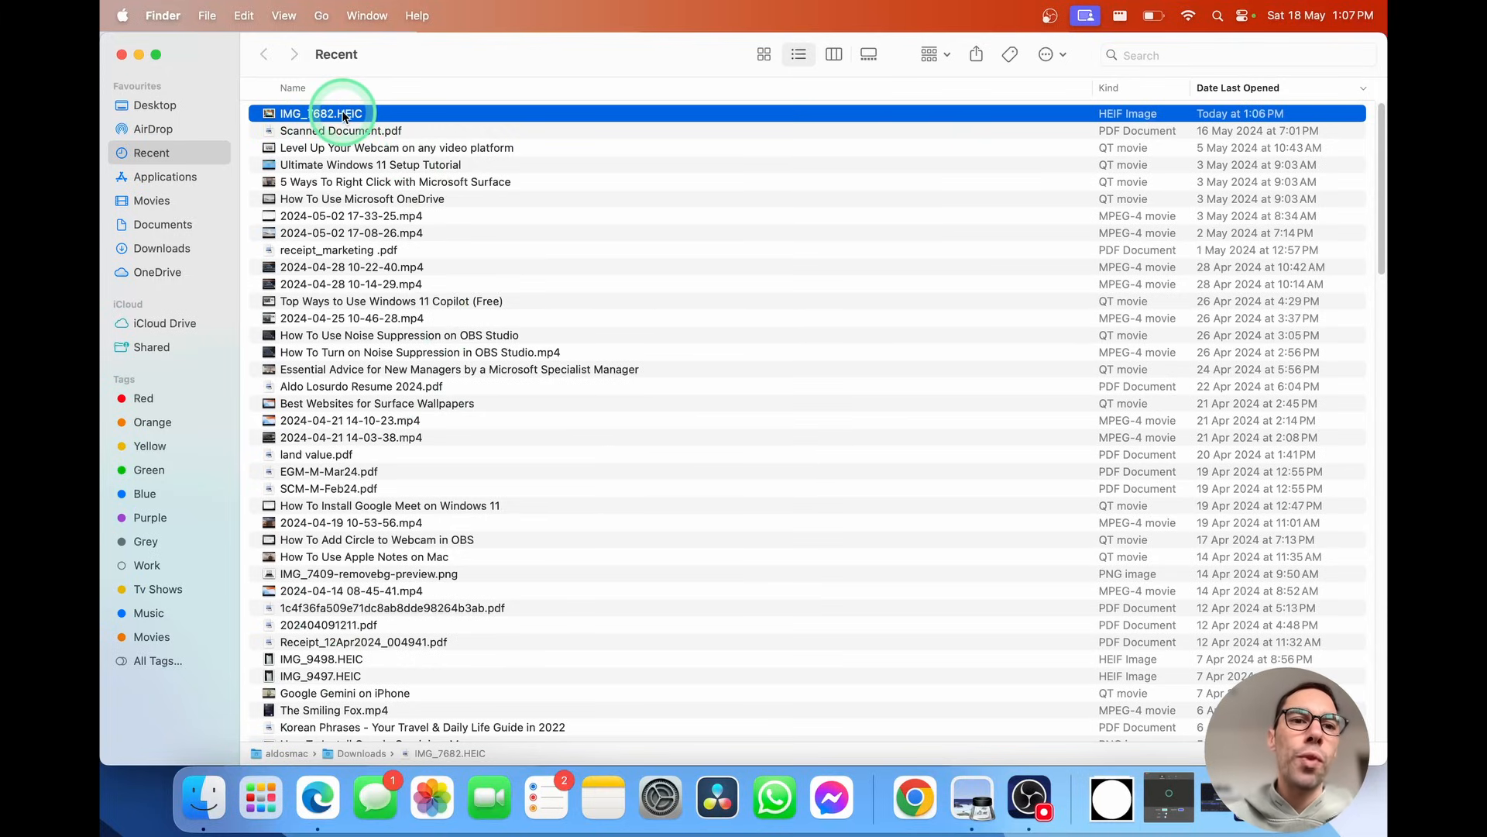
pyautogui.rightClick(343, 113)
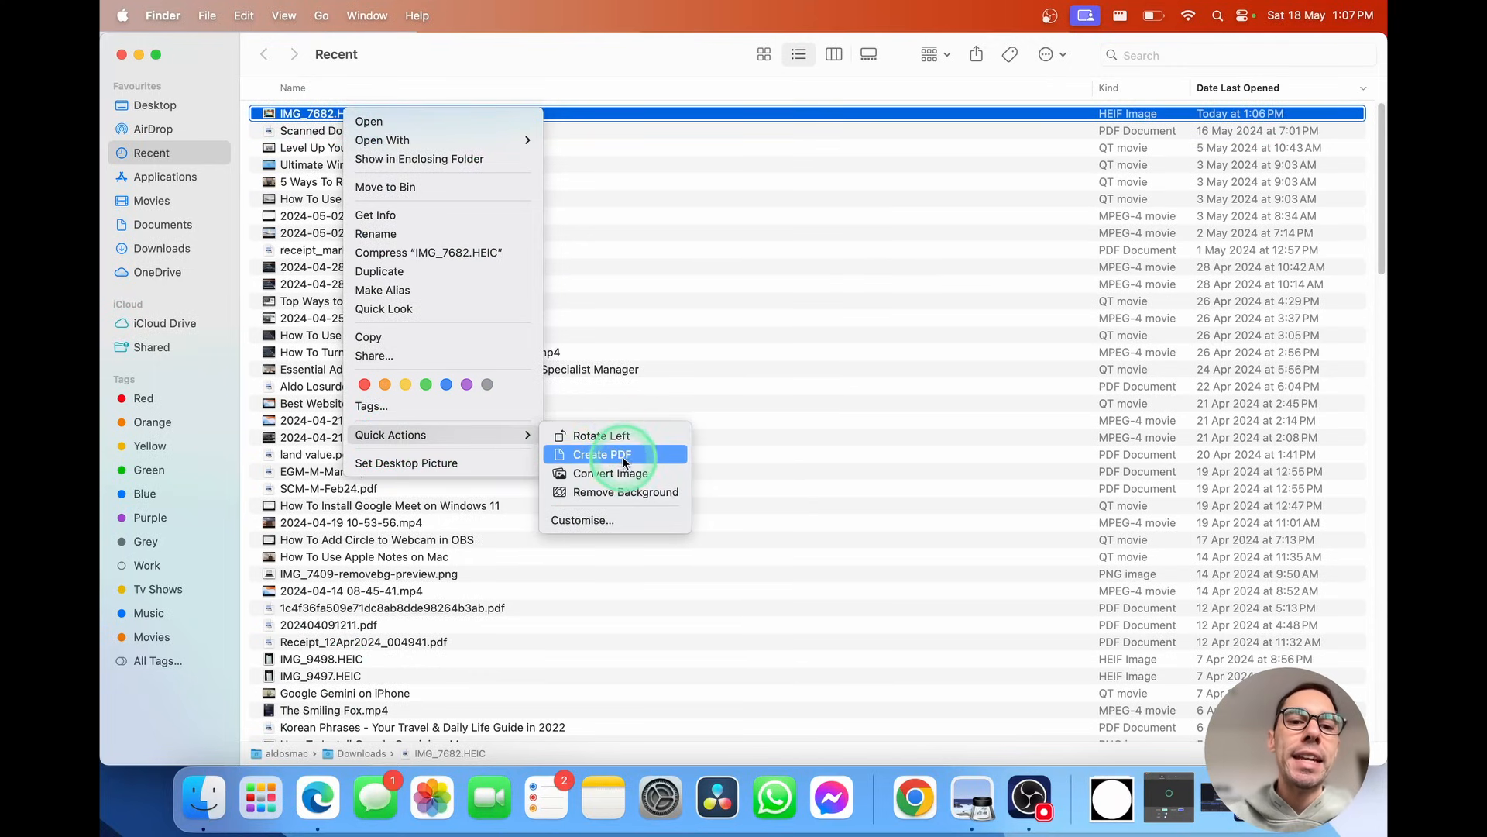
pyautogui.moveTo(627, 474)
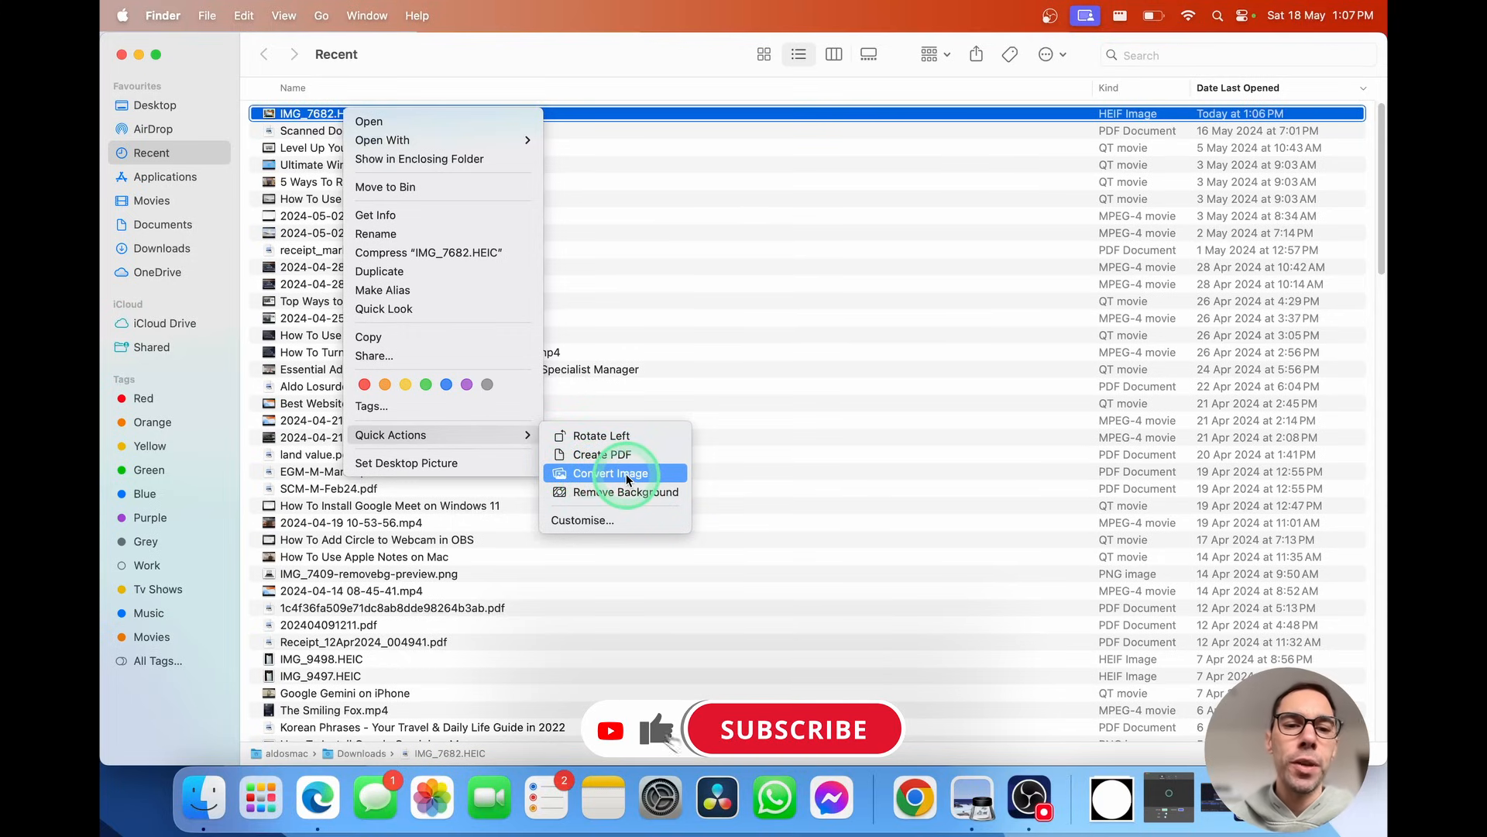
# Start Convert Image for the photo with JPEG format, Actual Size and metadata preserved
pyautogui.click(603, 473)
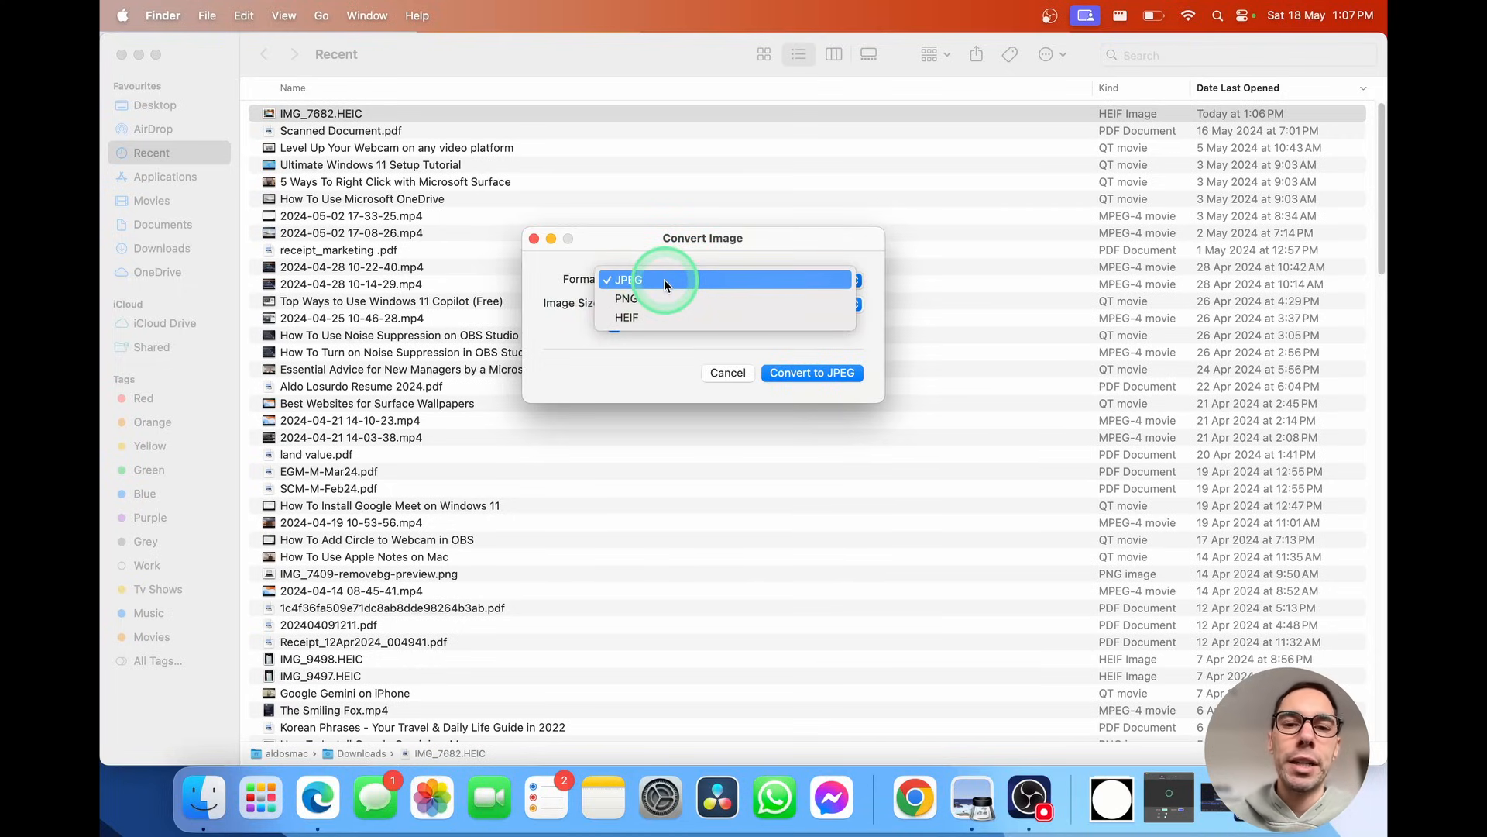
pyautogui.click(626, 280)
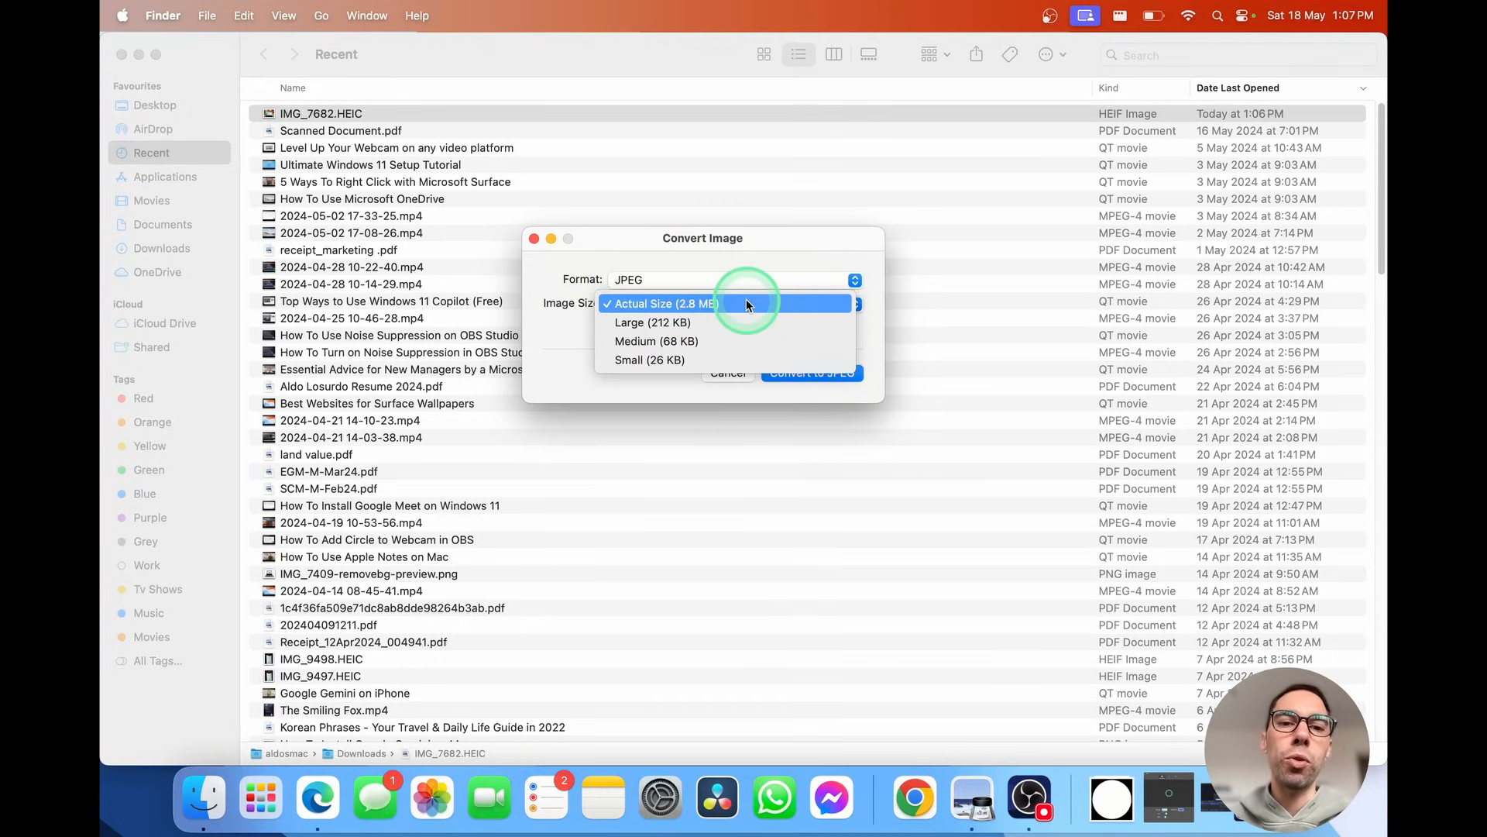
pyautogui.click(665, 303)
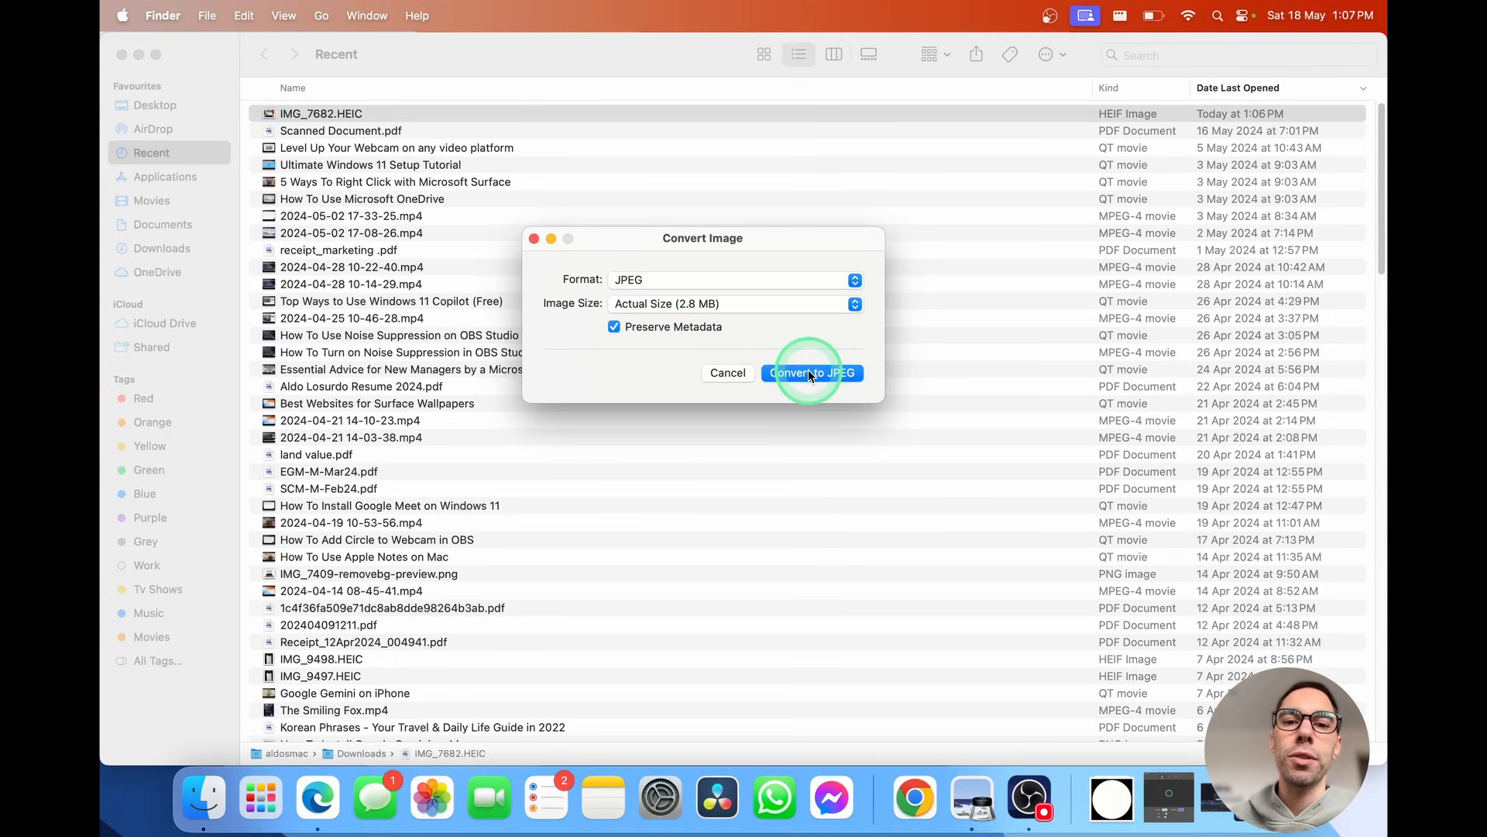
# Convert the photo, producing IMG_7682.jpeg (2.8 MB) in Downloads, and select it
pyautogui.click(812, 372)
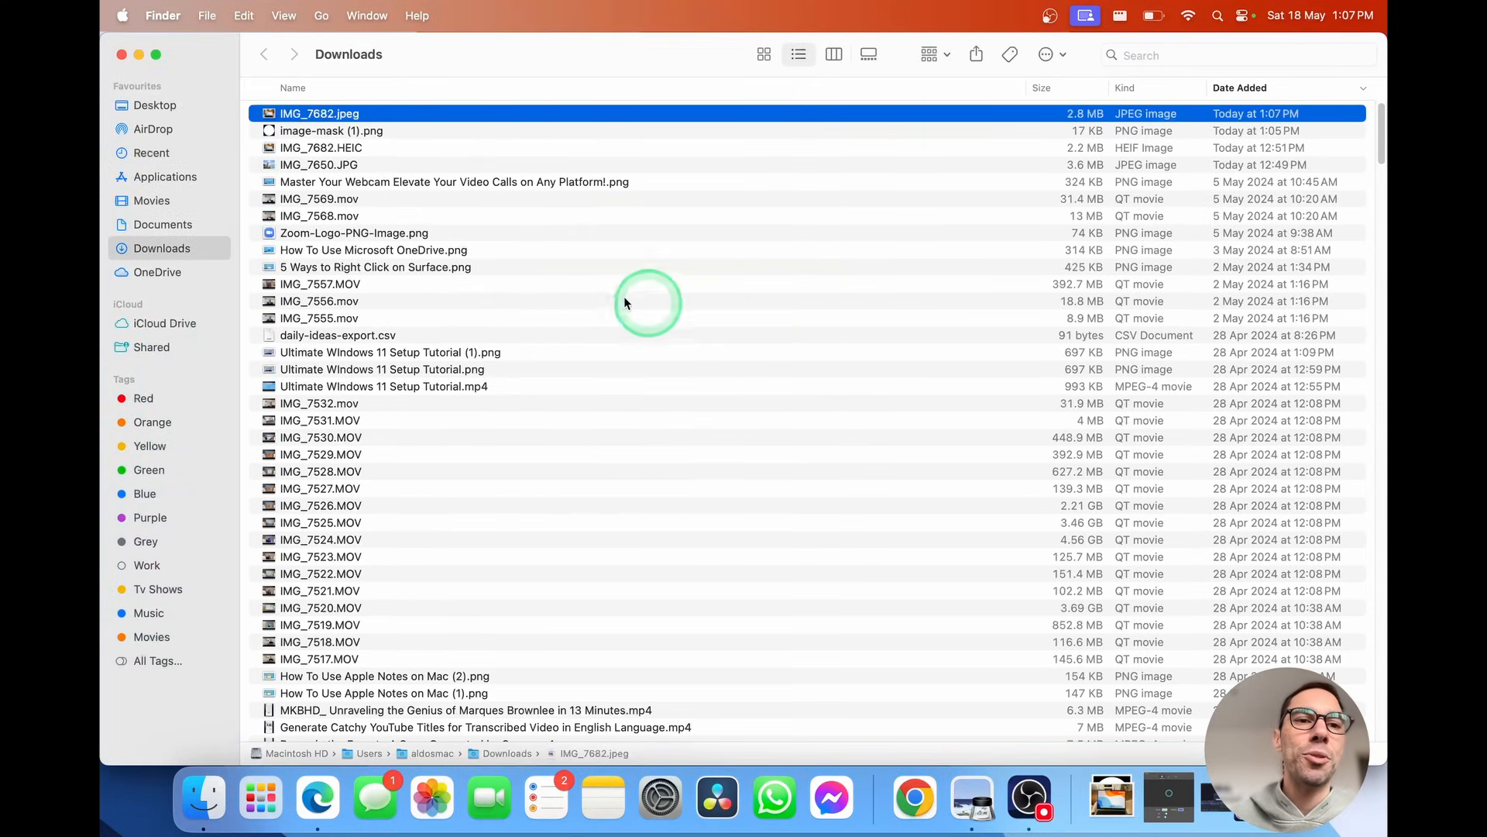
pyautogui.click(331, 130)
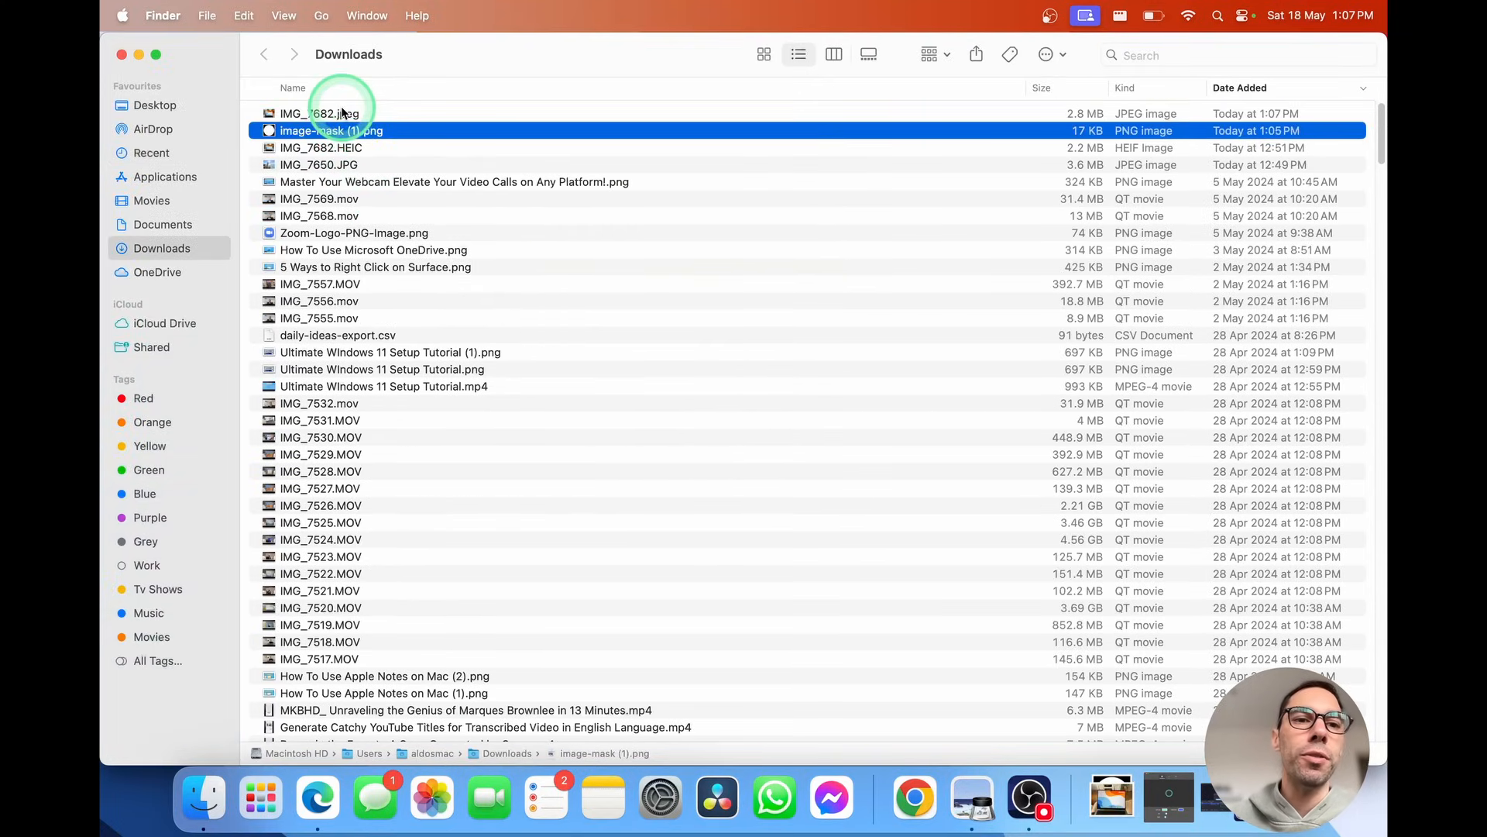
pyautogui.click(328, 114)
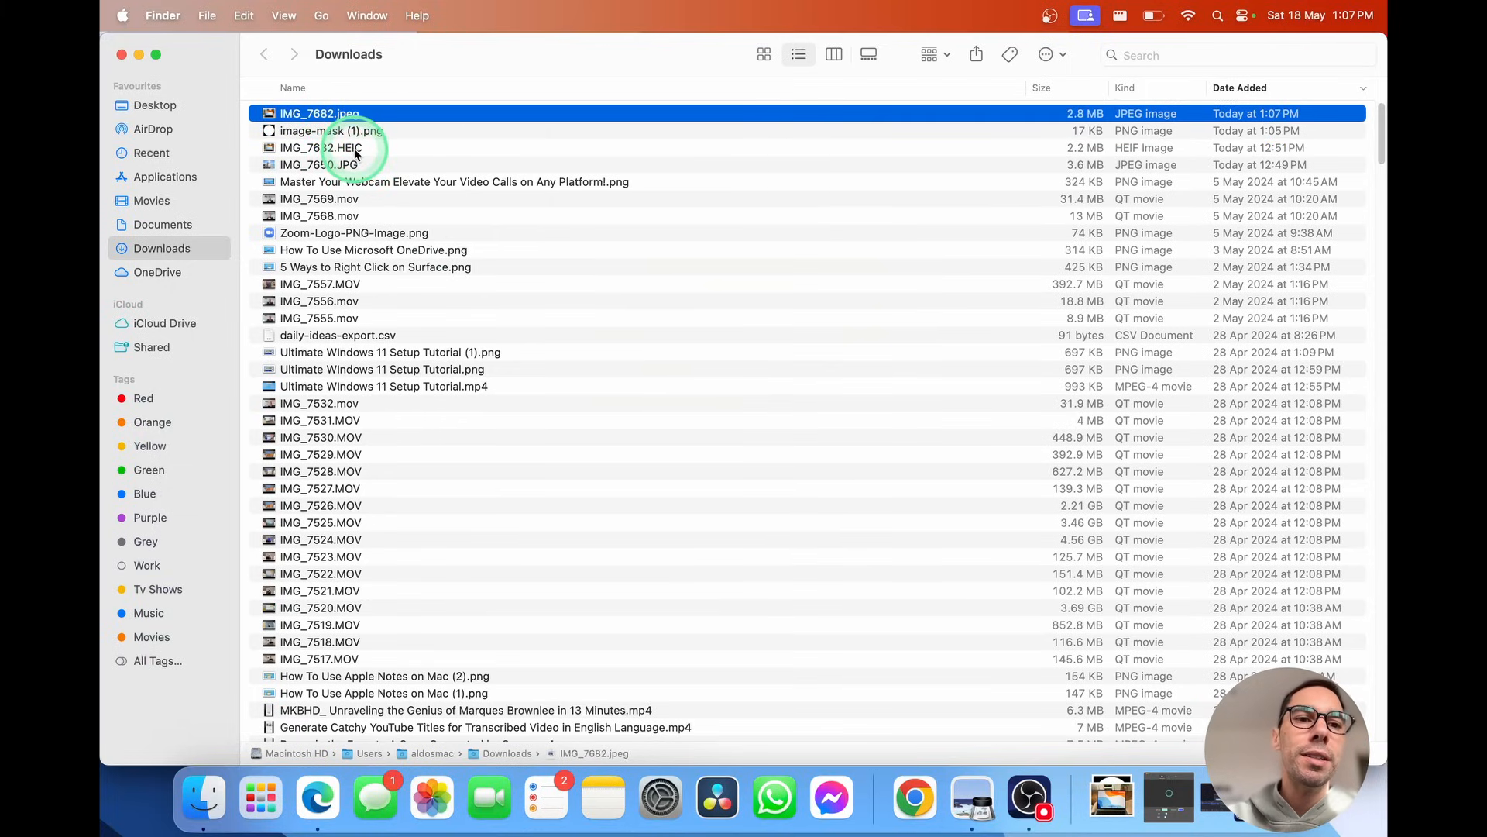
# Open IMG_7682.HEIC in Preview and start File > Export
pyautogui.doubleClick(327, 148)
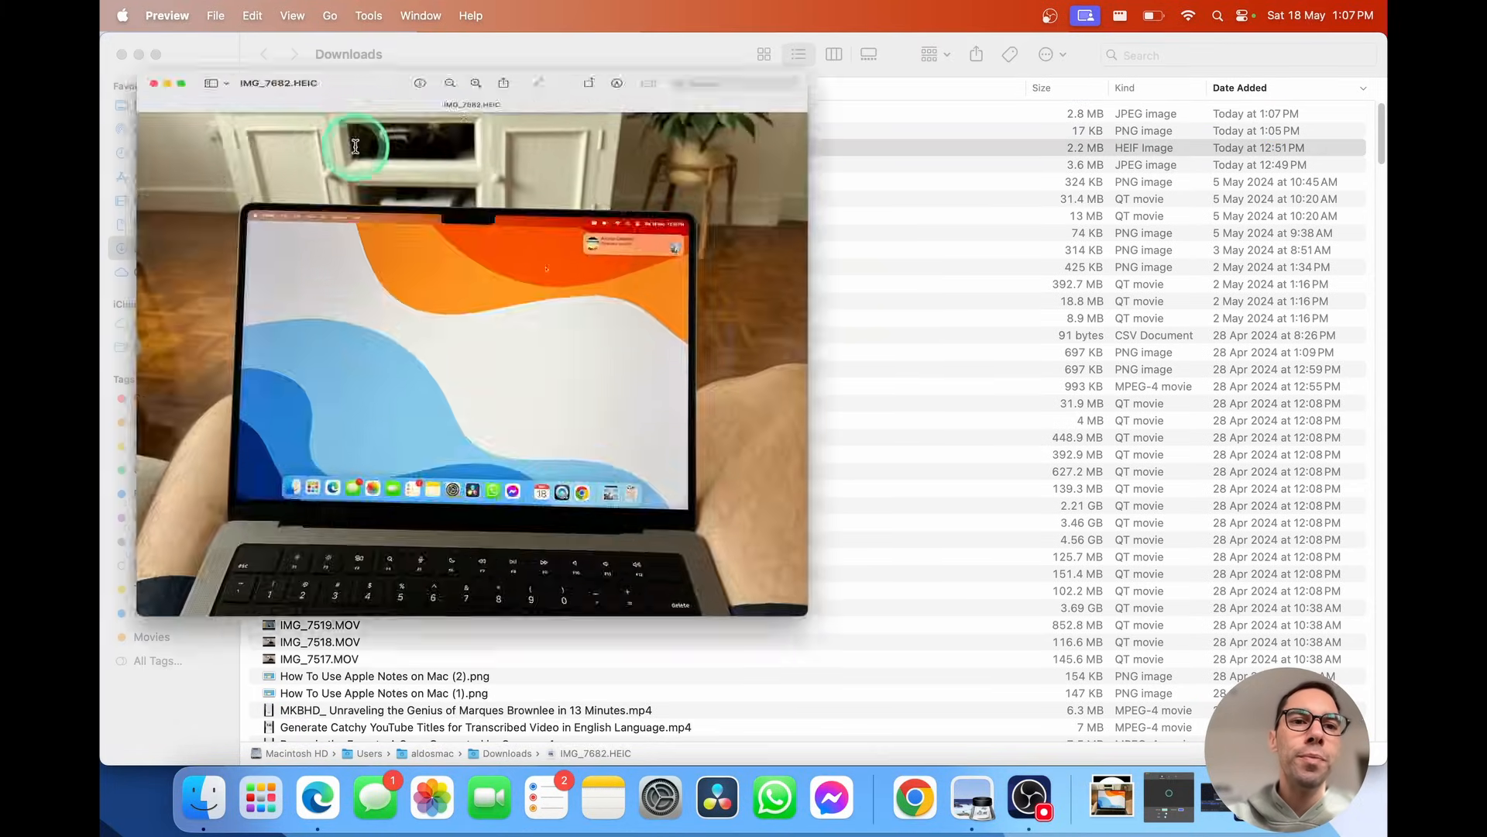
pyautogui.click(215, 15)
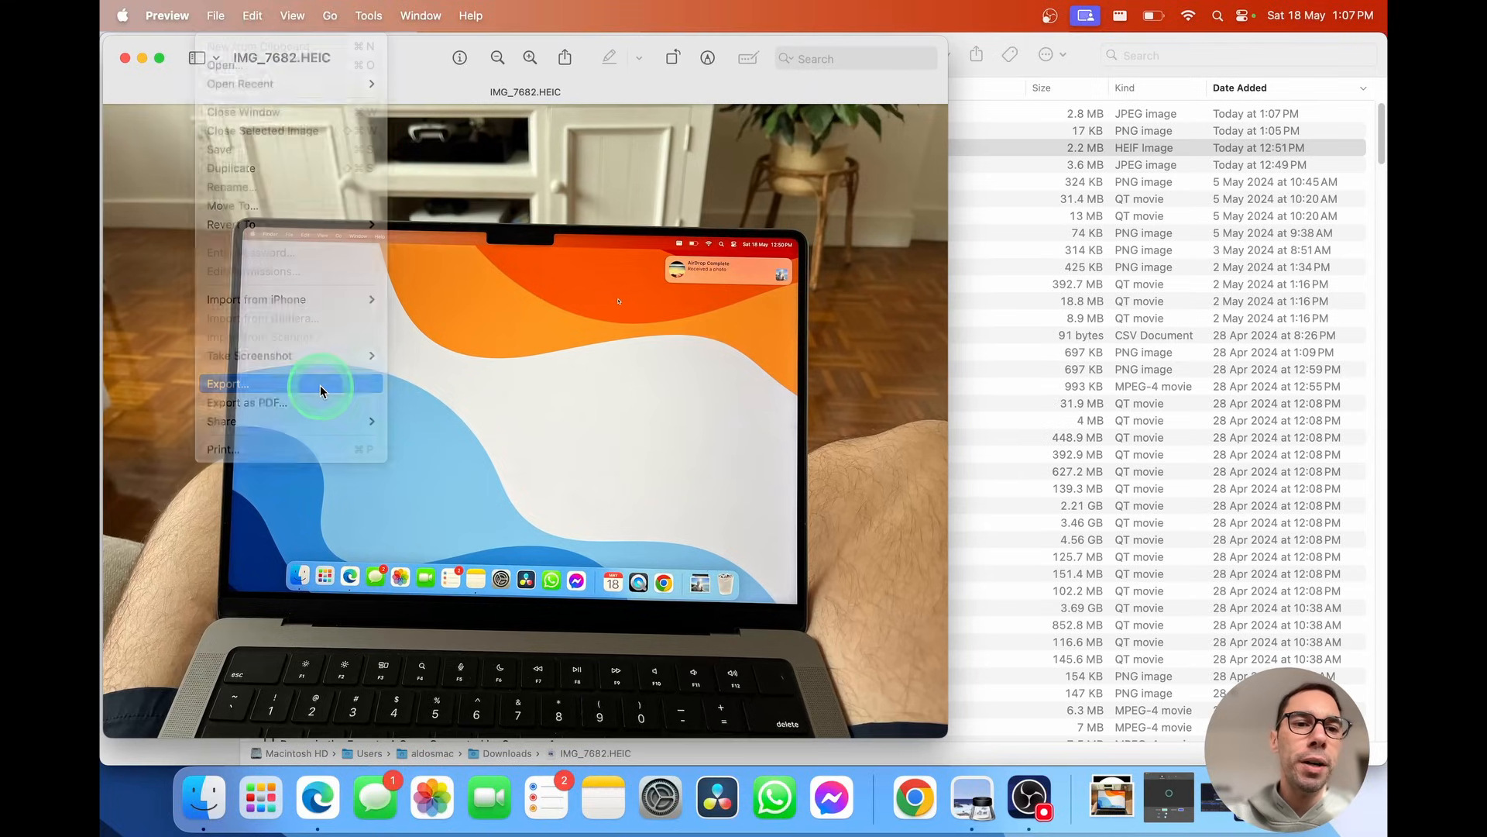
pyautogui.click(227, 384)
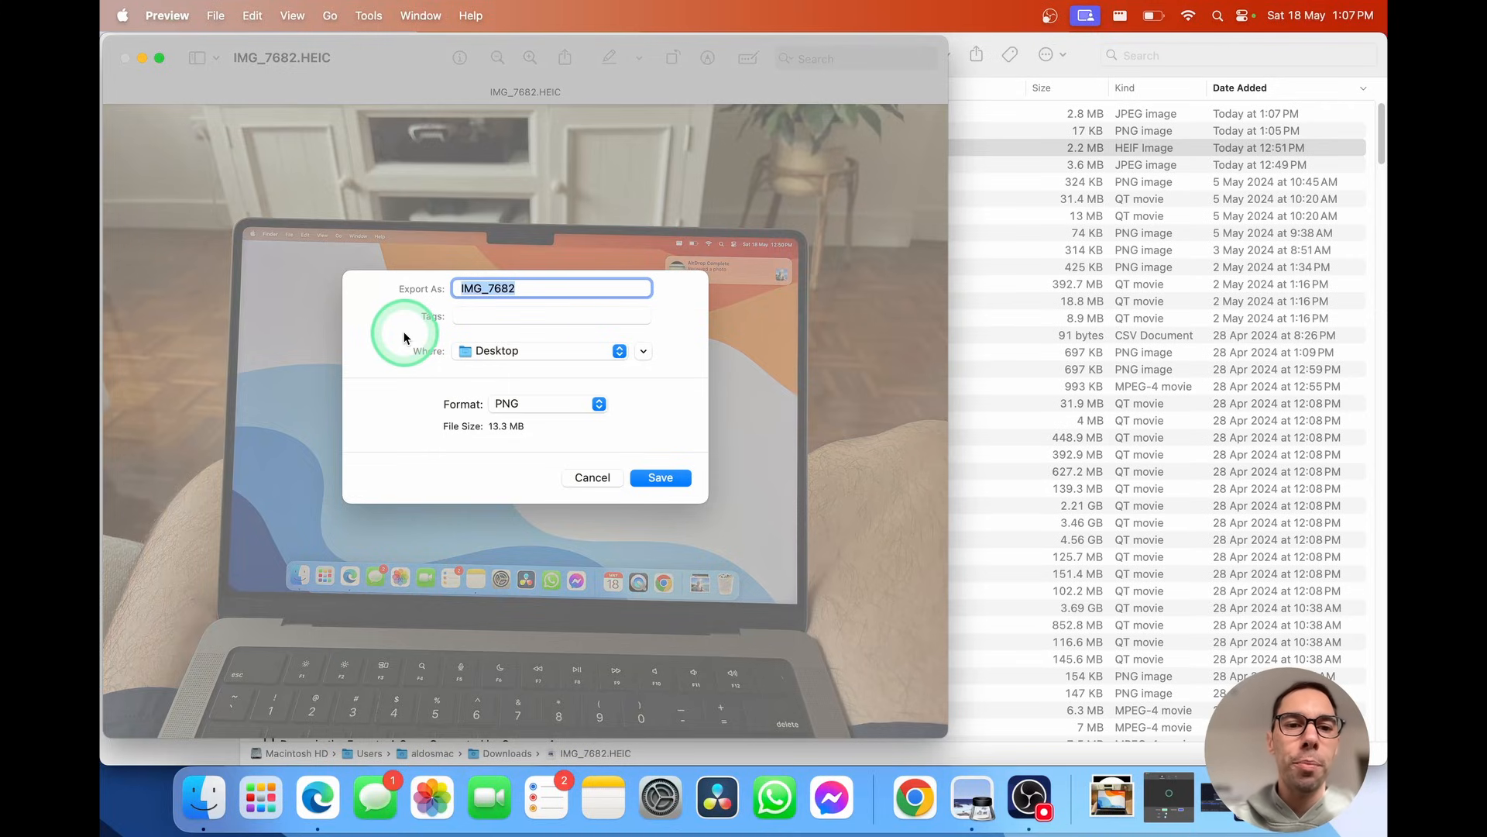
# Export as JPEG at Best quality (about 6.9 MB) to the Desktop
pyautogui.click(547, 403)
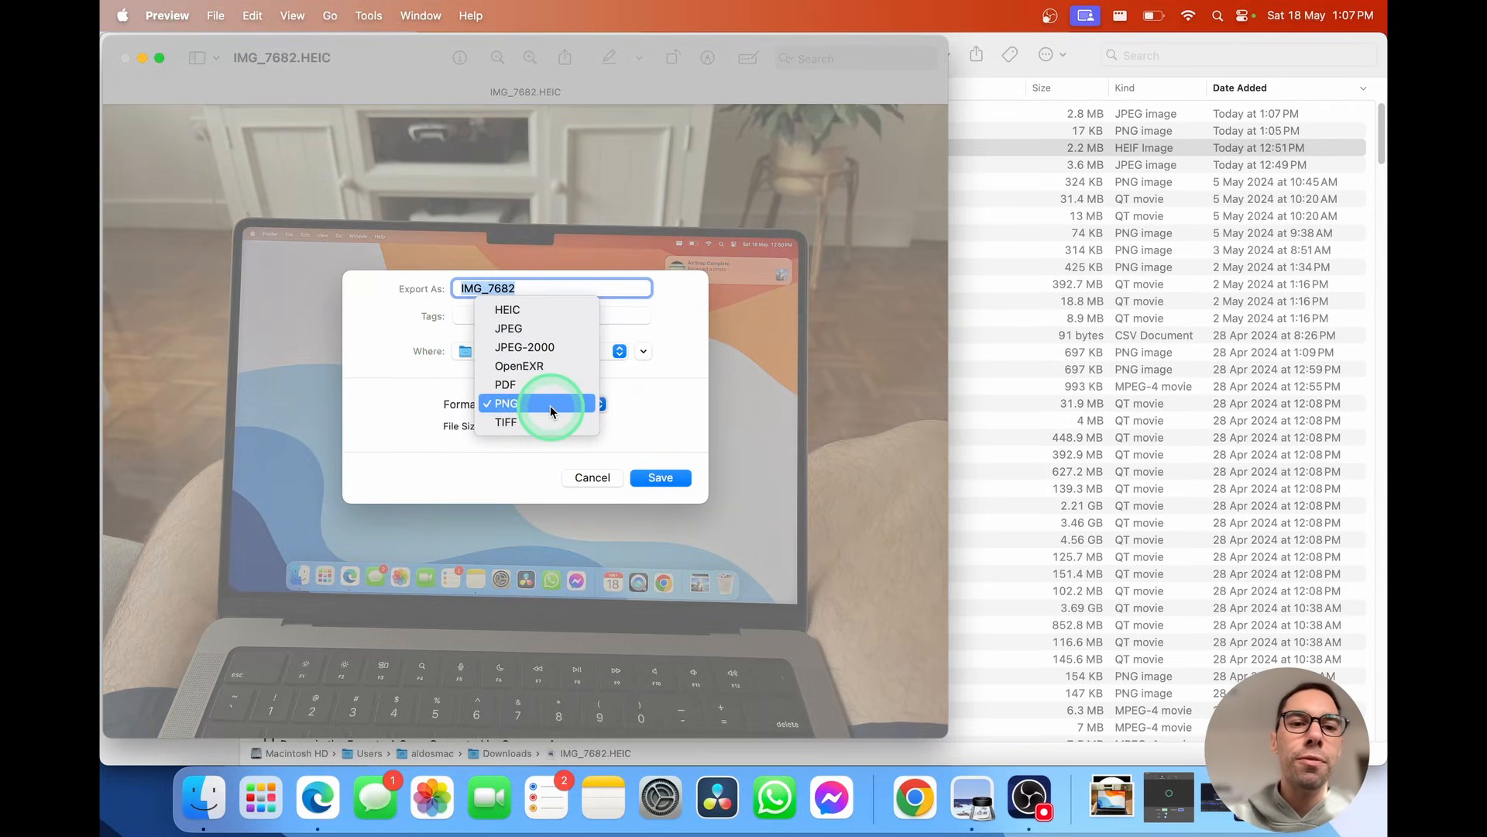
pyautogui.click(508, 404)
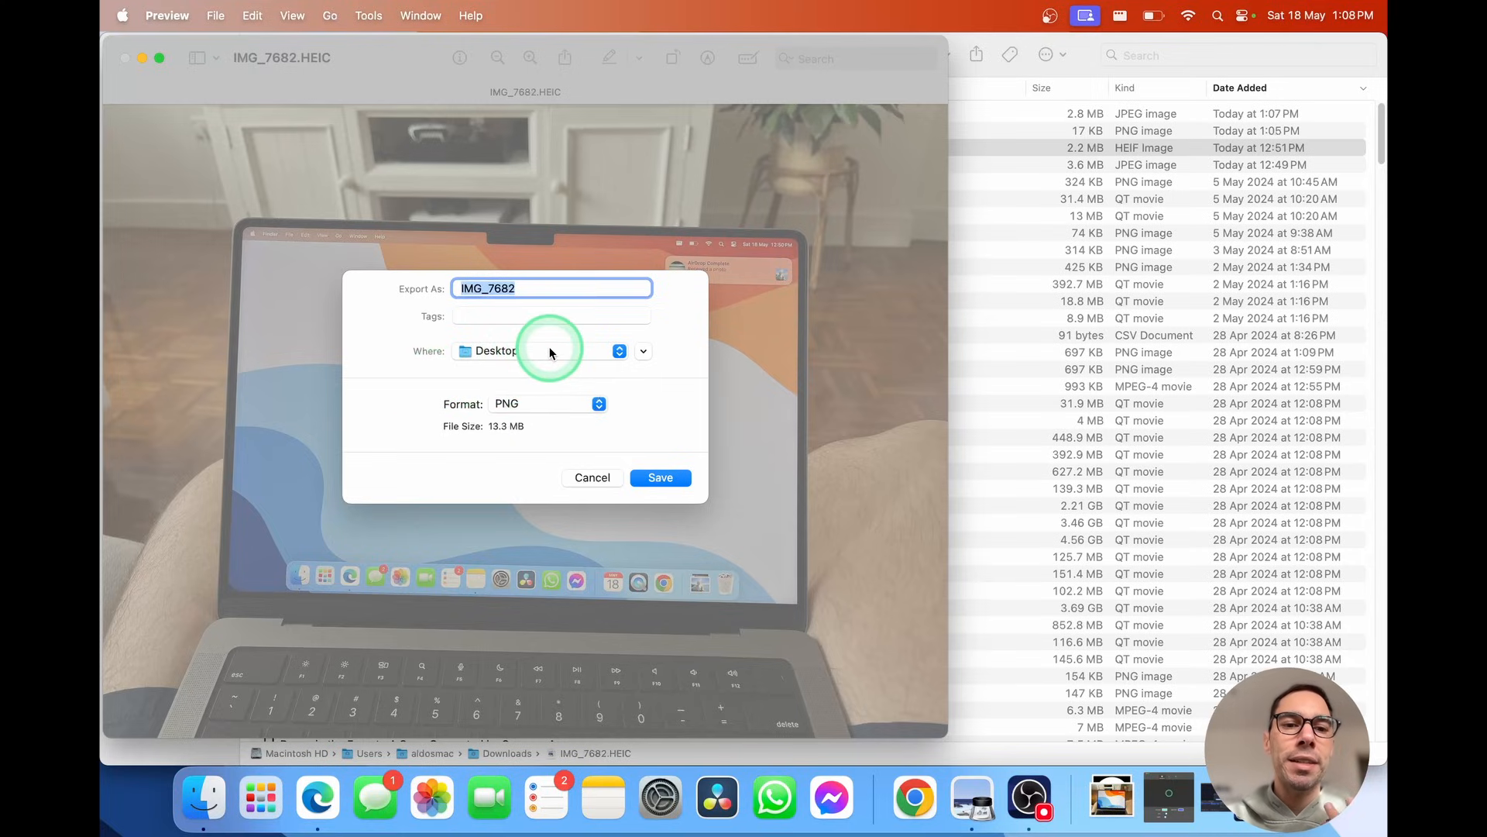
pyautogui.click(599, 403)
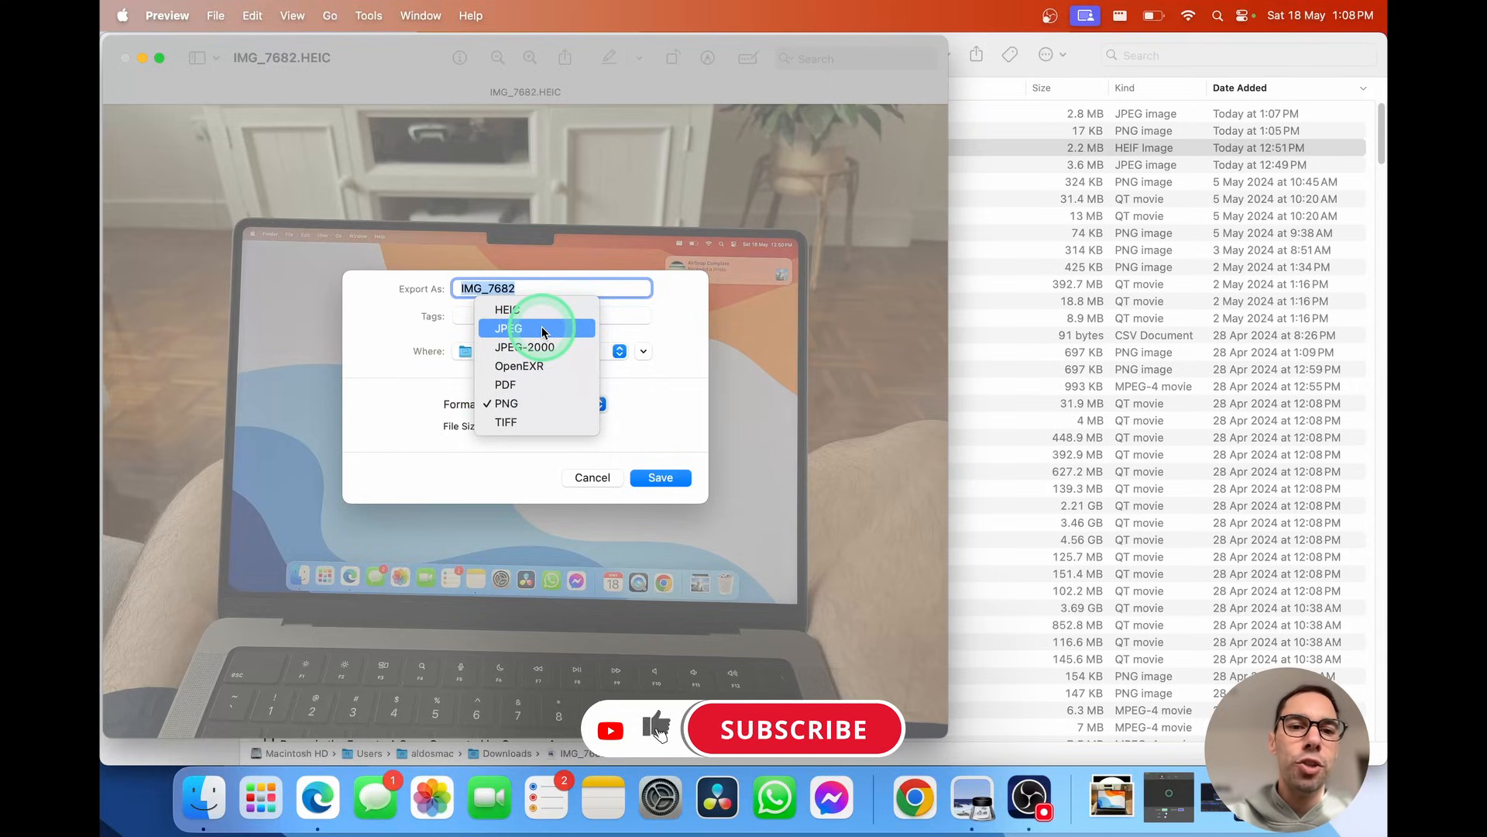
pyautogui.click(506, 329)
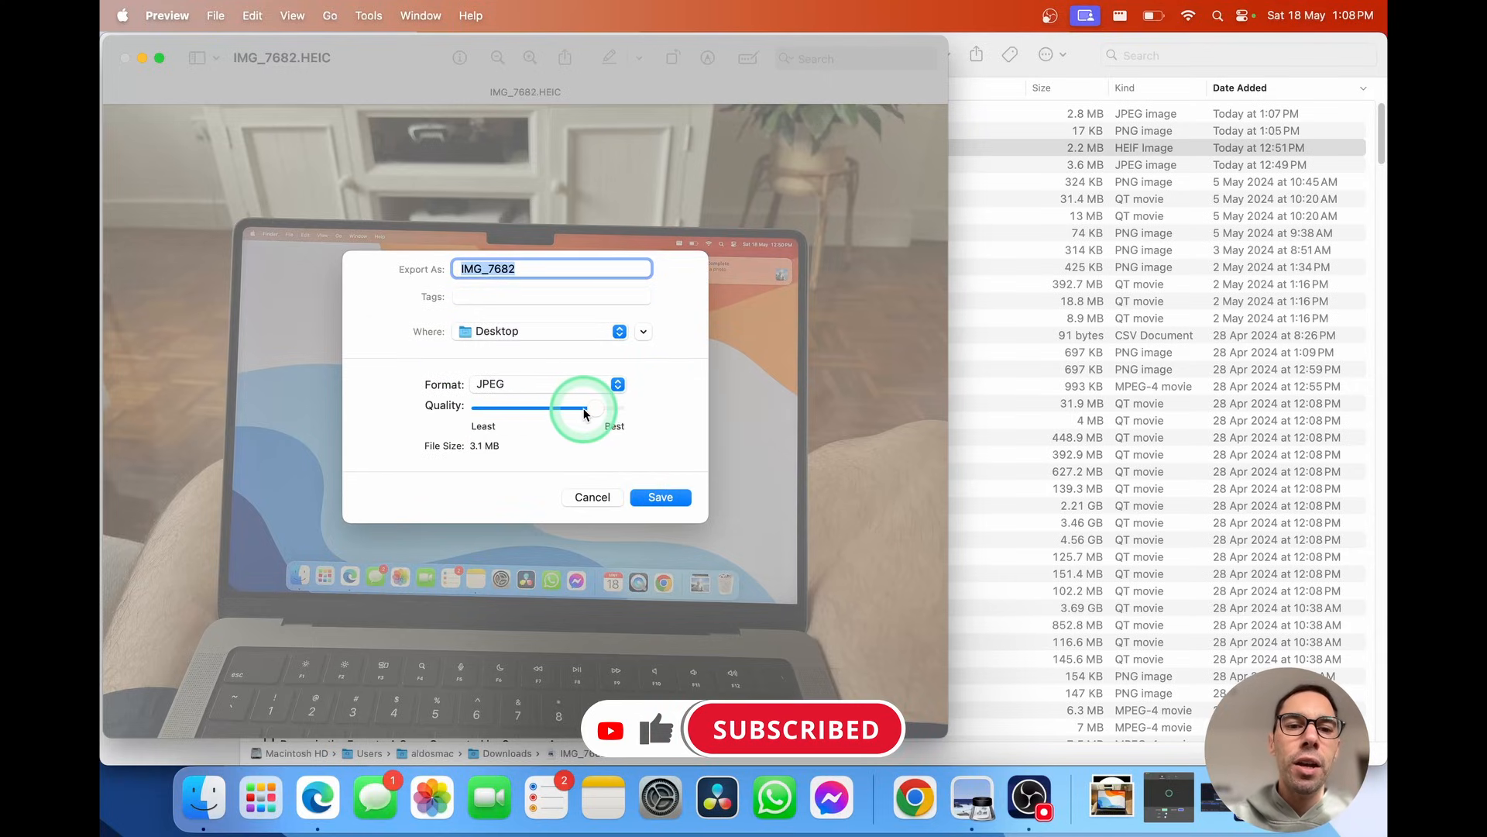
pyautogui.moveTo(584, 408); pyautogui.dragTo(610, 408)
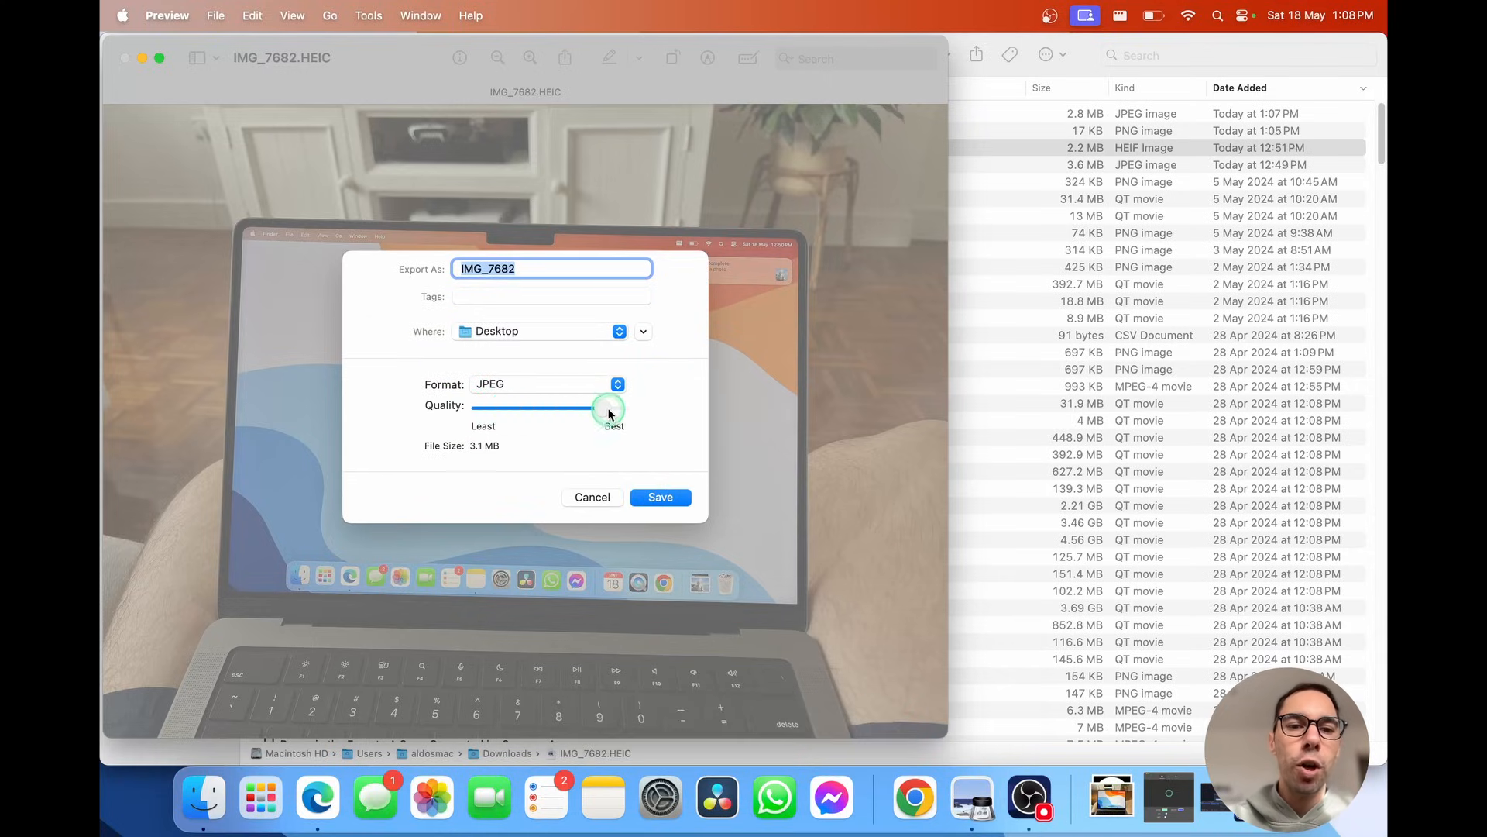
pyautogui.moveTo(609, 410); pyautogui.dragTo(633, 410)
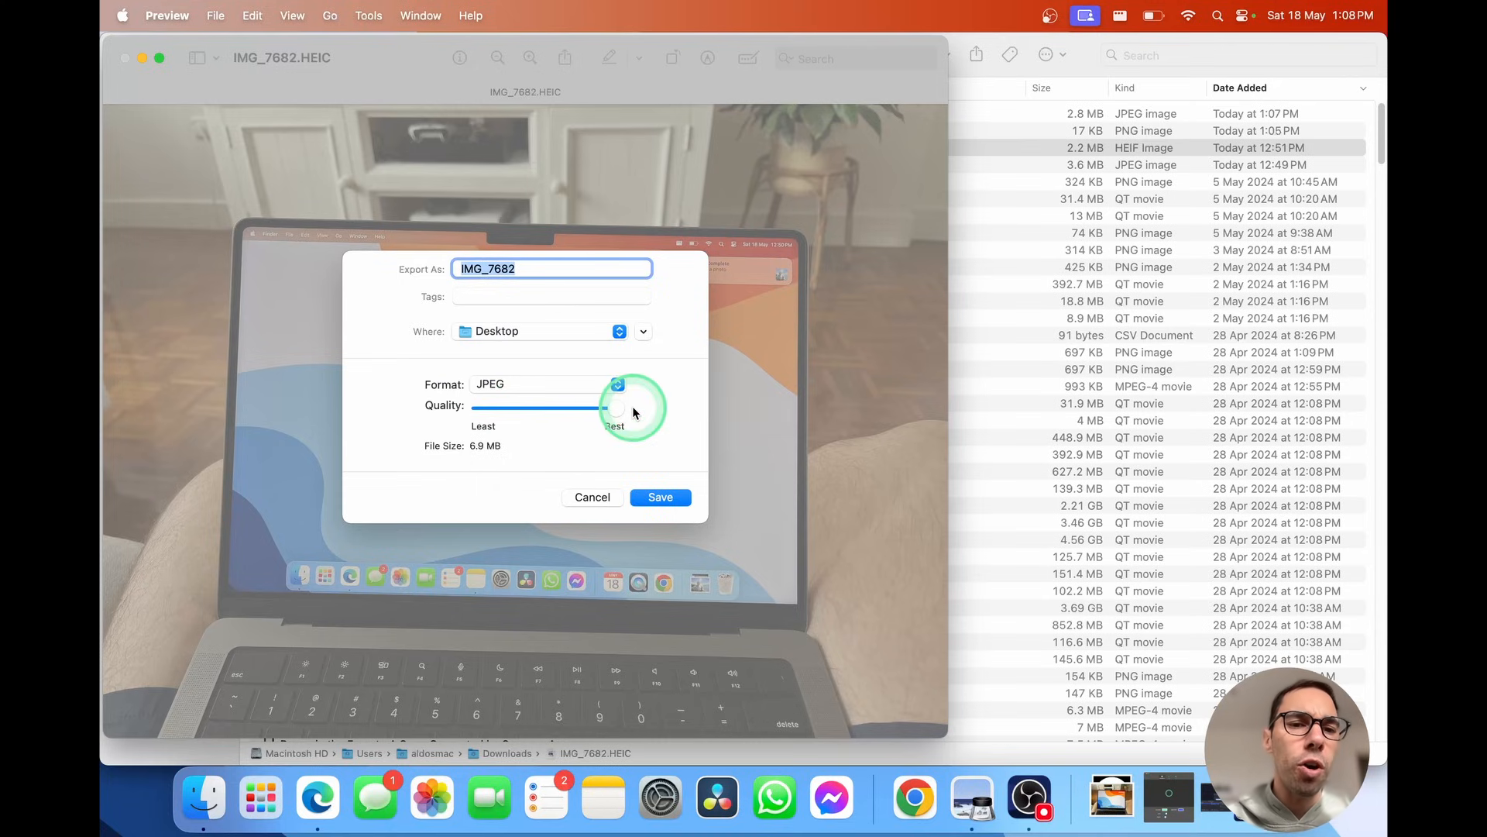
pyautogui.click(660, 497)
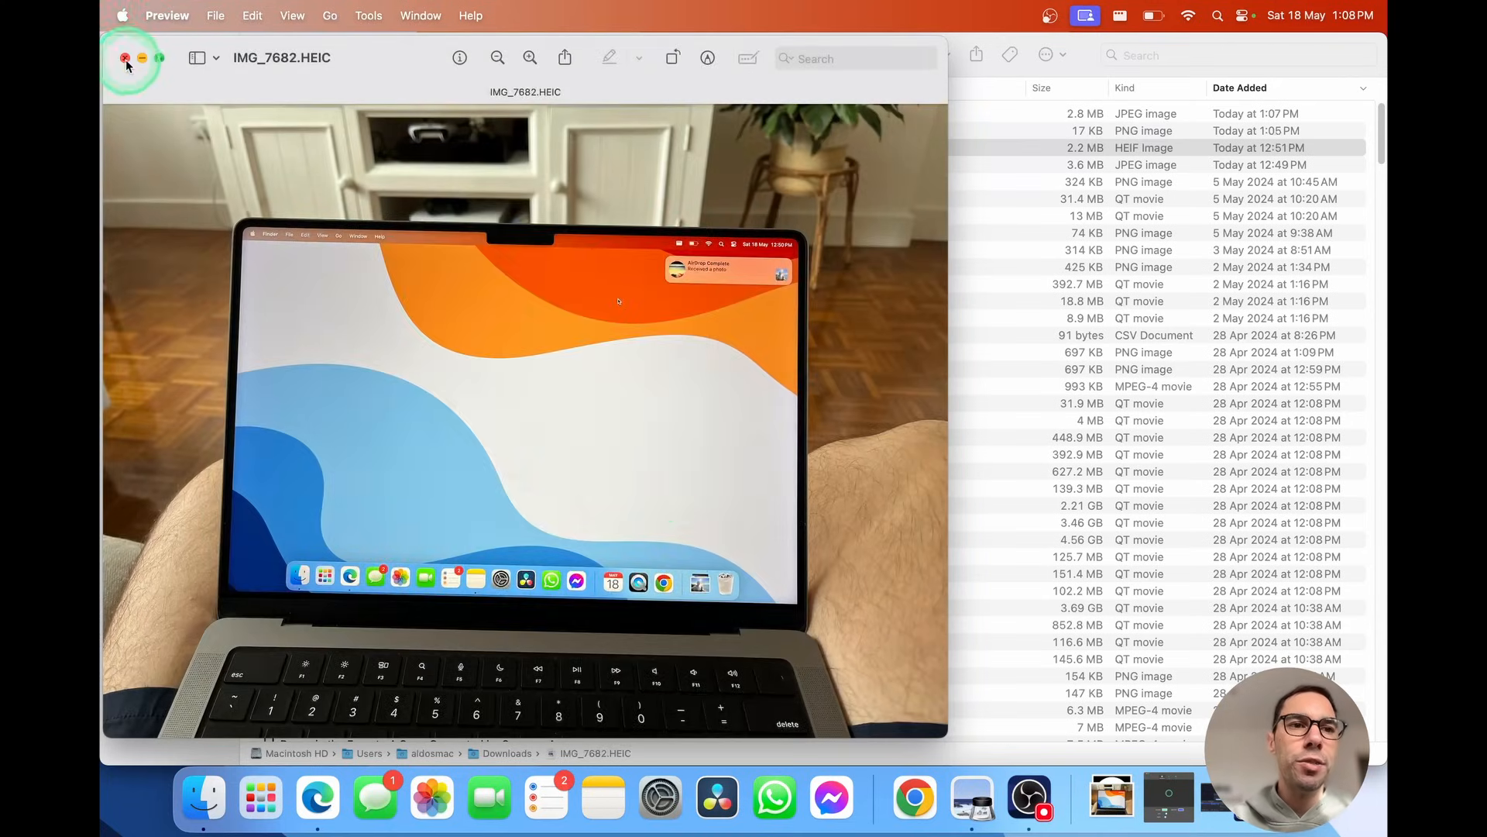
# Close the Preview window, leaving the exported IMG_7682 on the desktop
pyautogui.click(123, 58)
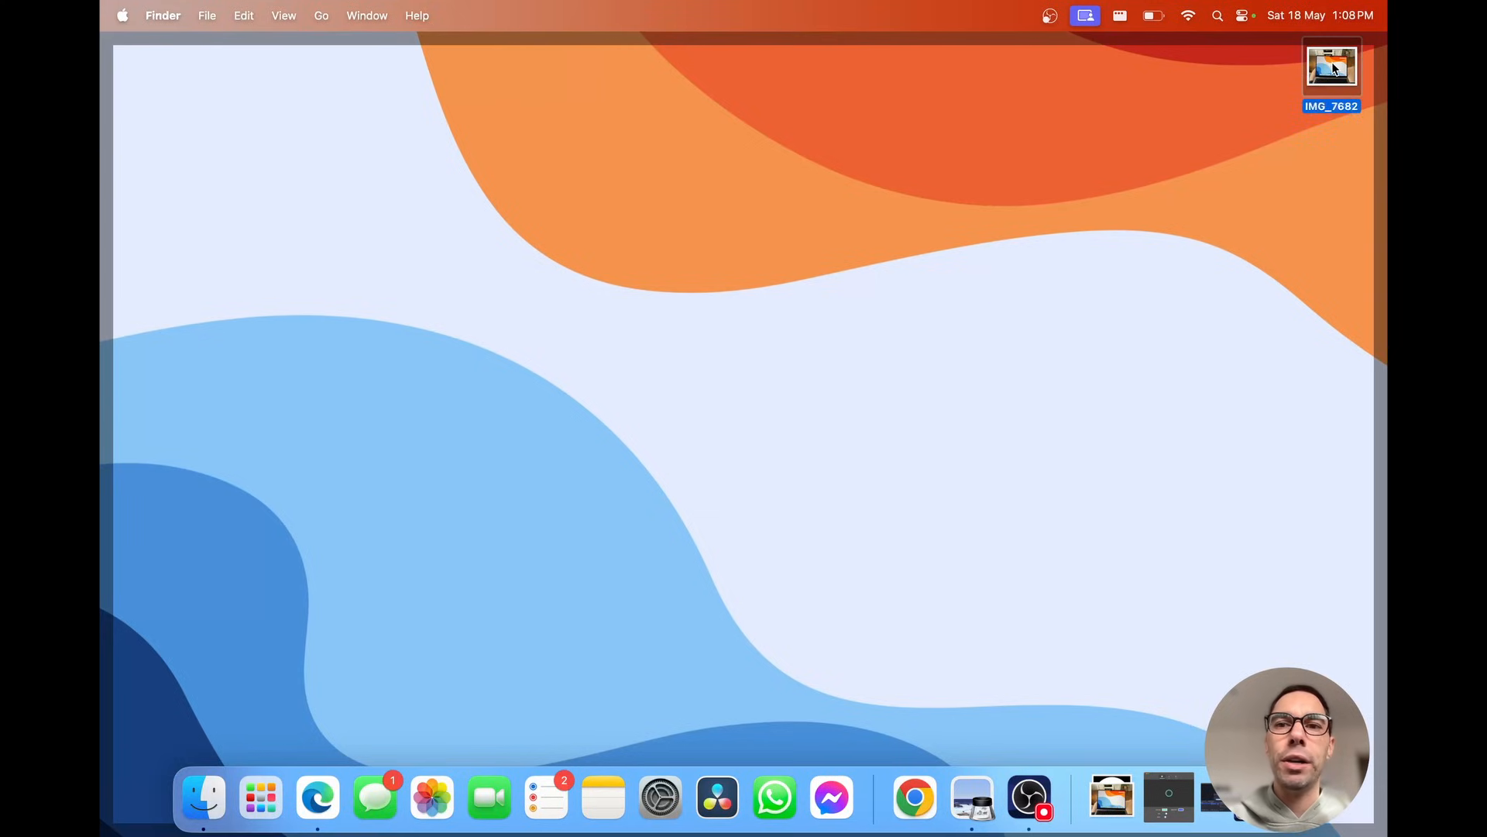
pyautogui.click(1159, 446)
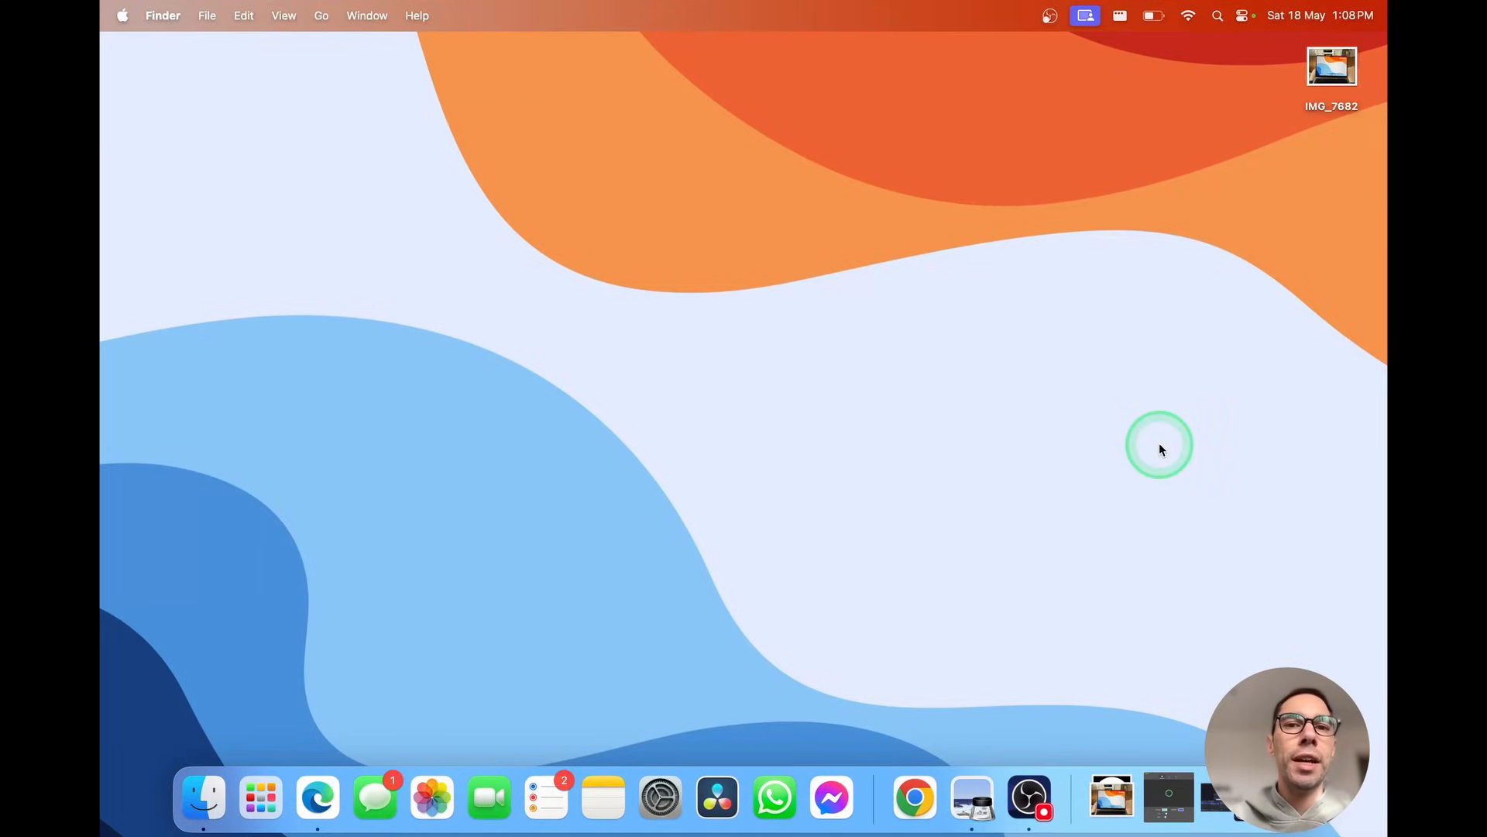